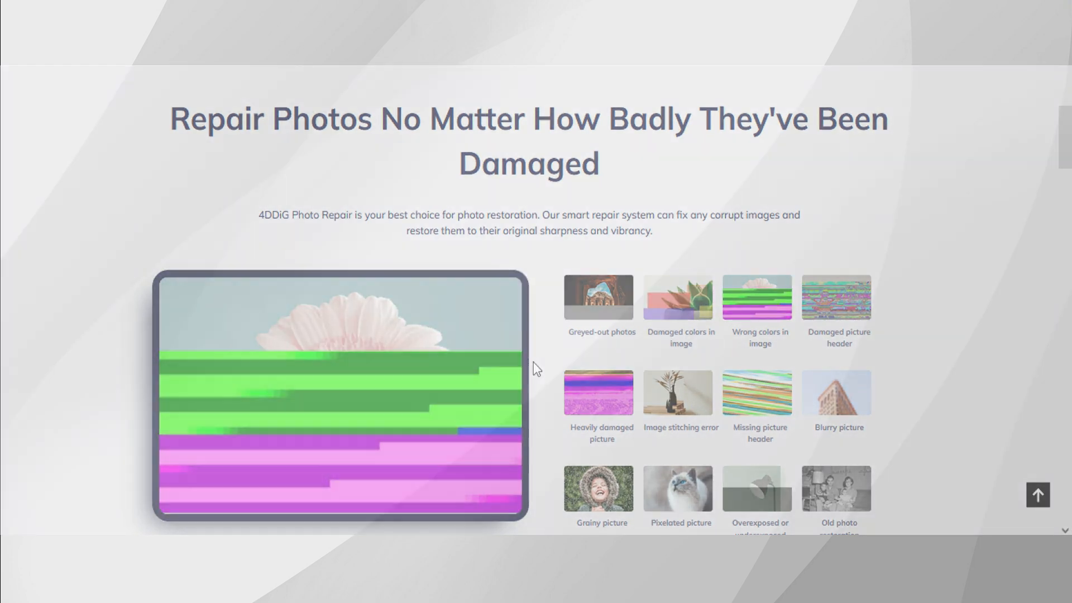
Scroll the setup page and install Tenorshare 4DDiG.
scroll(down, 3)
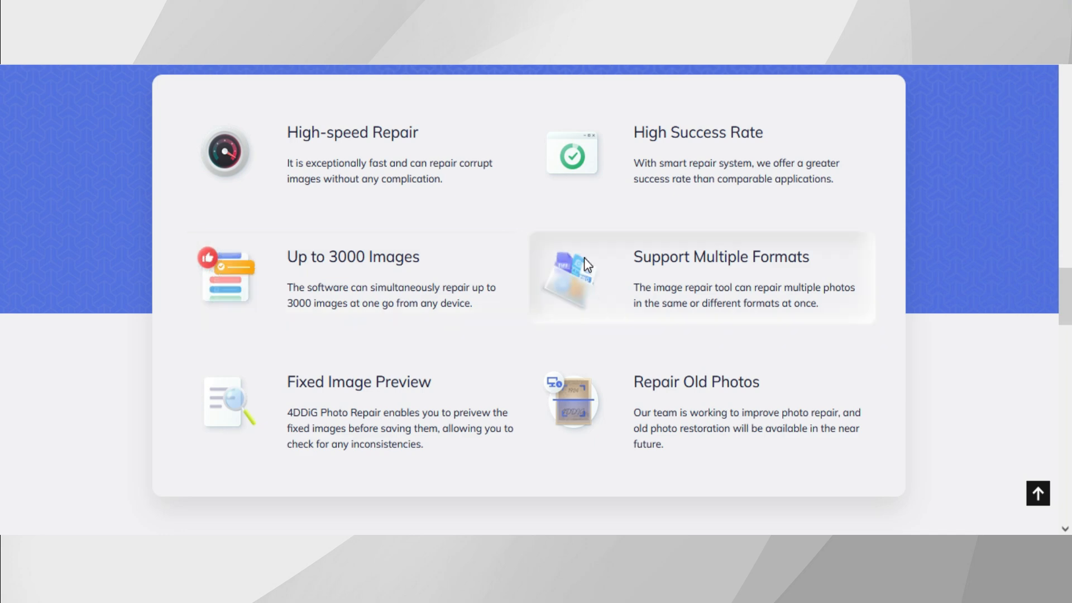
scroll(down, 3)
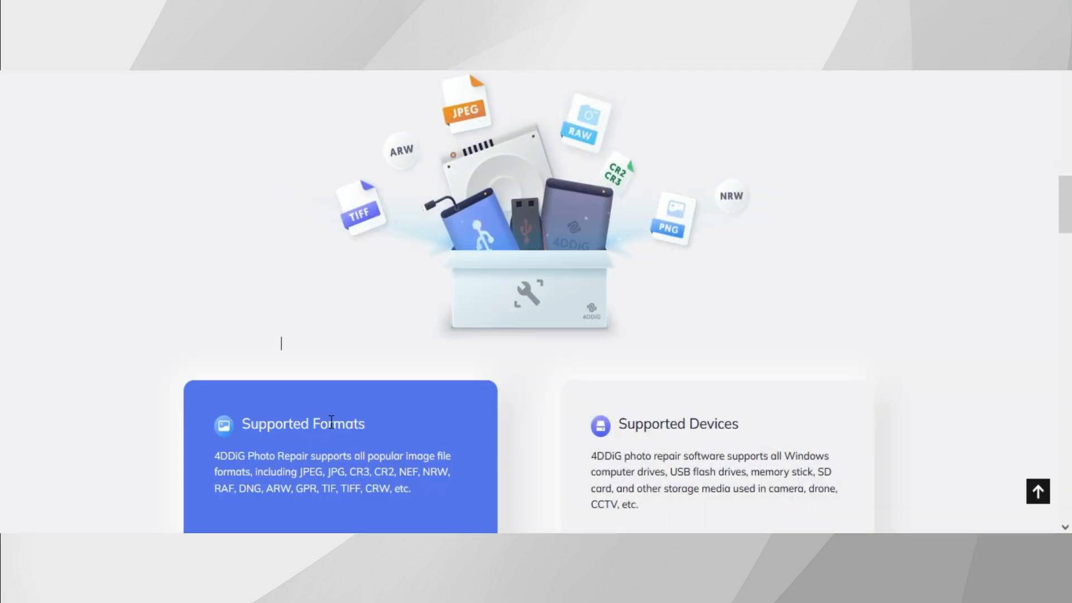
scroll(up, 3)
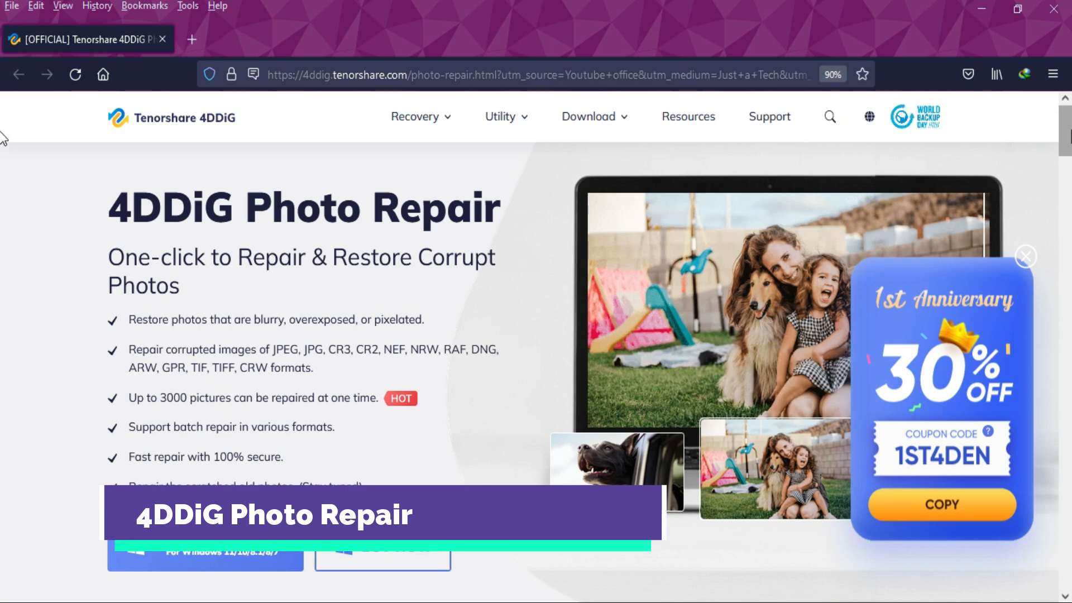
scroll(down, 3)
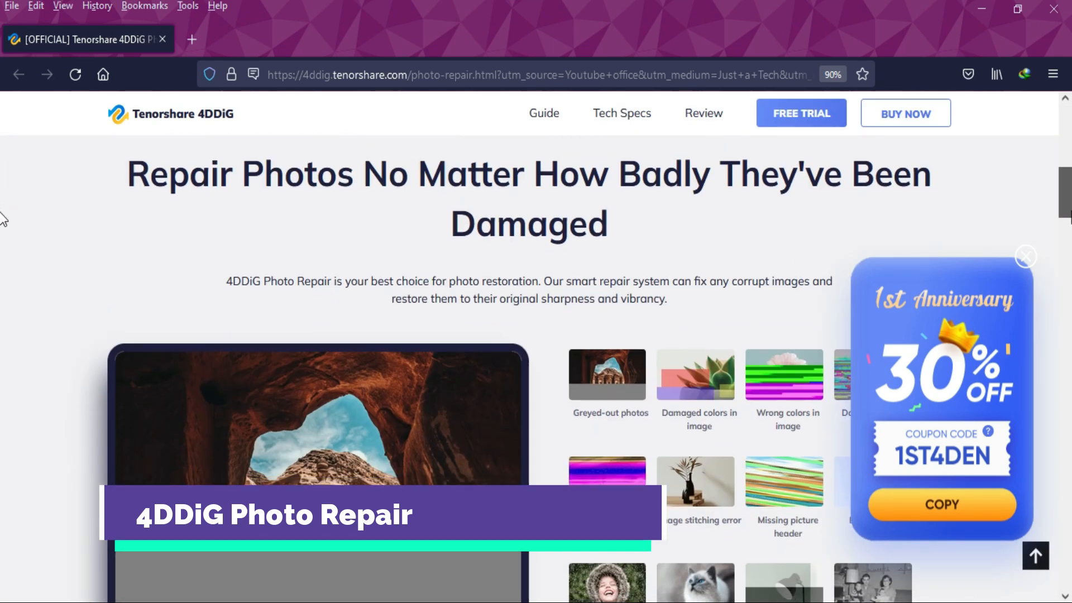
scroll(down, 3)
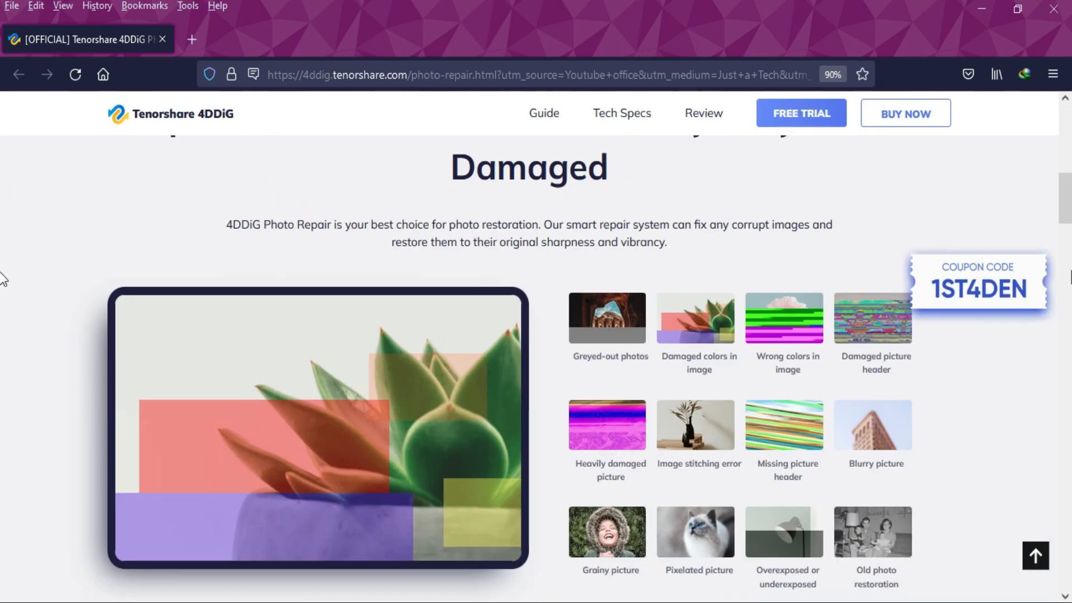
scroll(down, 3)
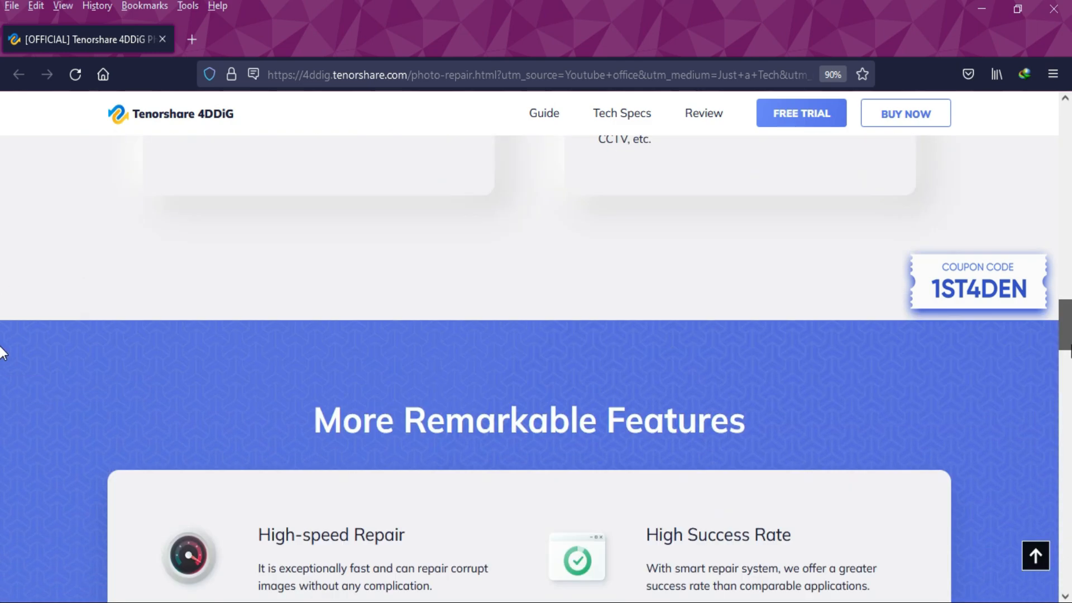
scroll(up, 3)
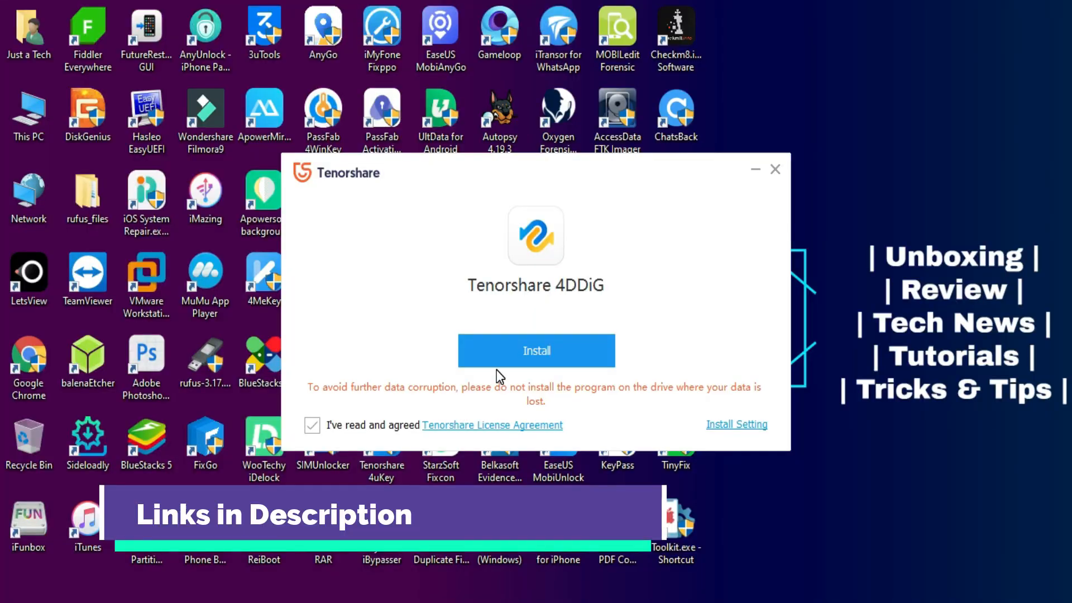
click(536, 350)
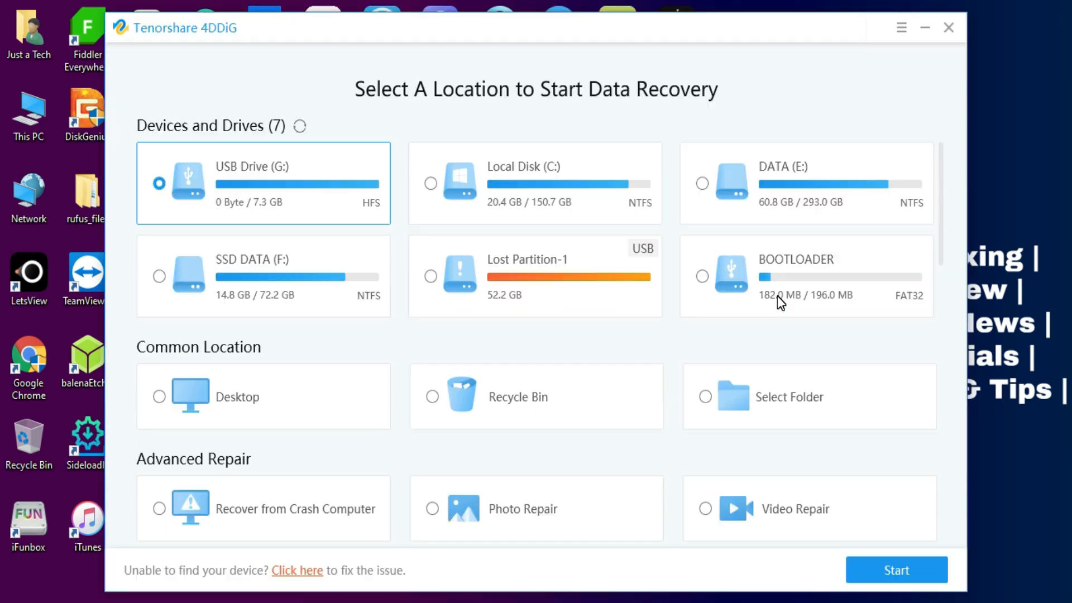
Choose Photo Repair under Advanced Repair and start the repair workflow.
click(431, 510)
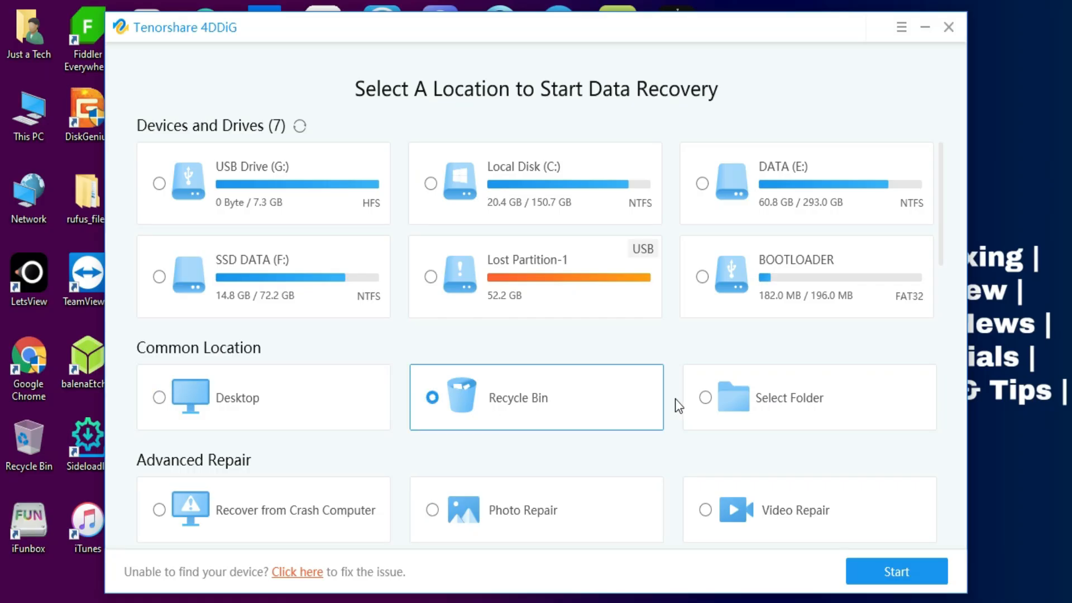
mouse_move(663, 145)
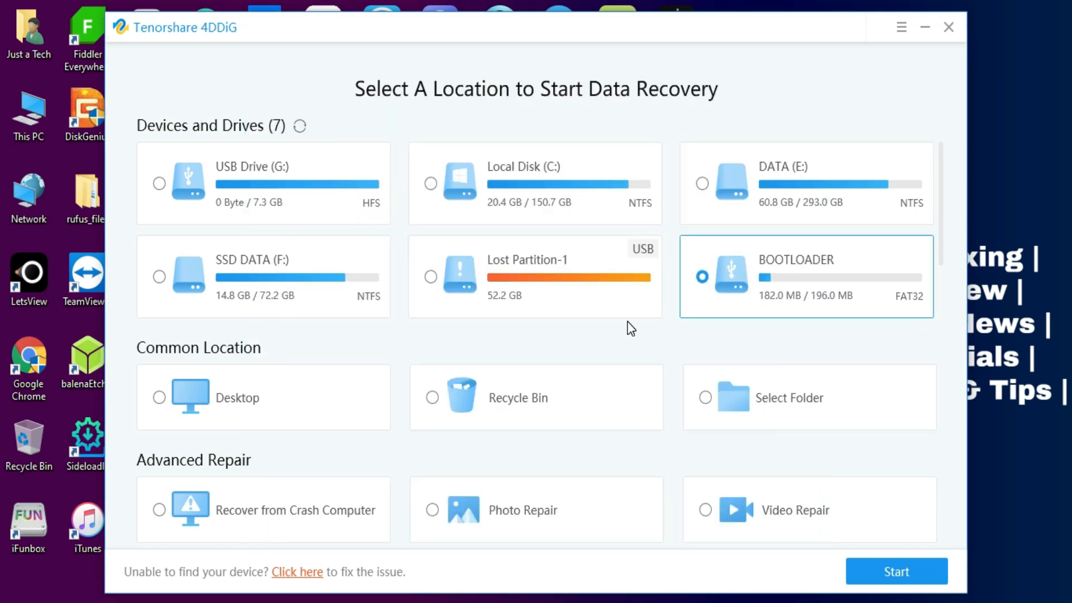
click(432, 510)
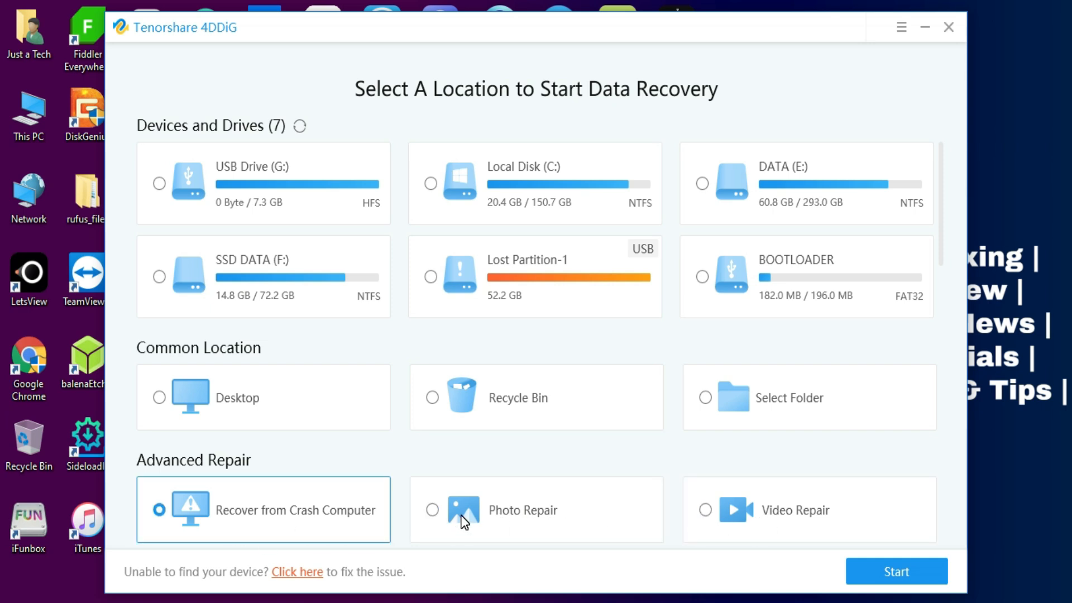
click(432, 510)
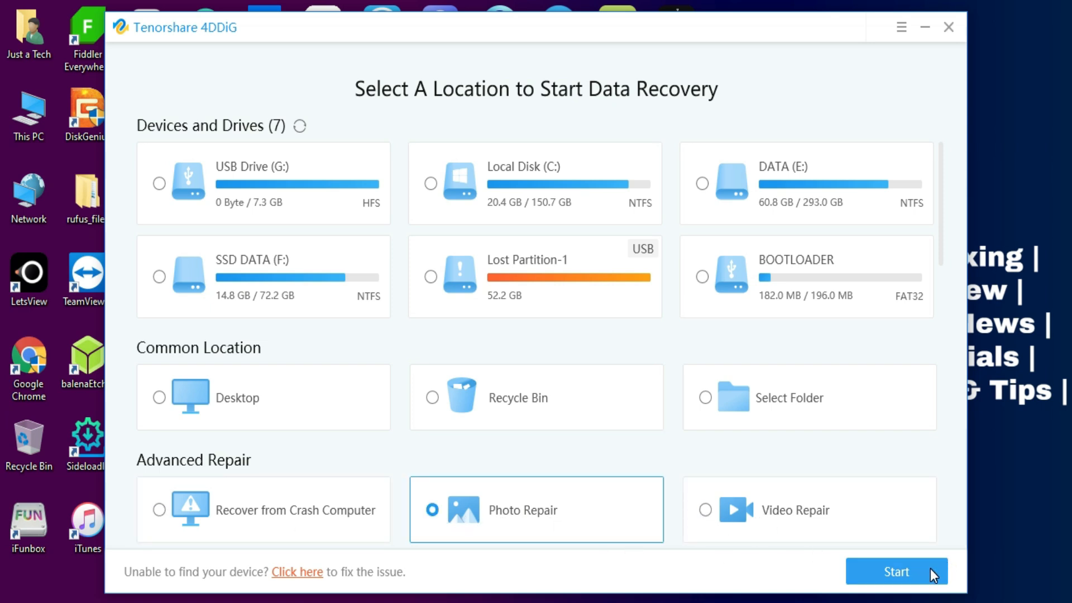
click(896, 572)
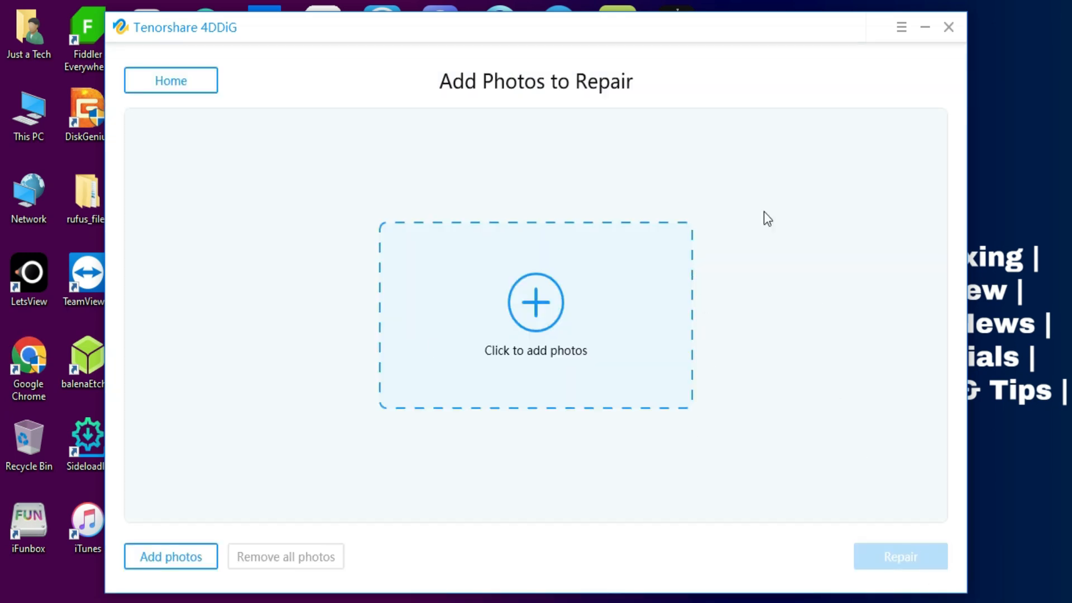
click(924, 27)
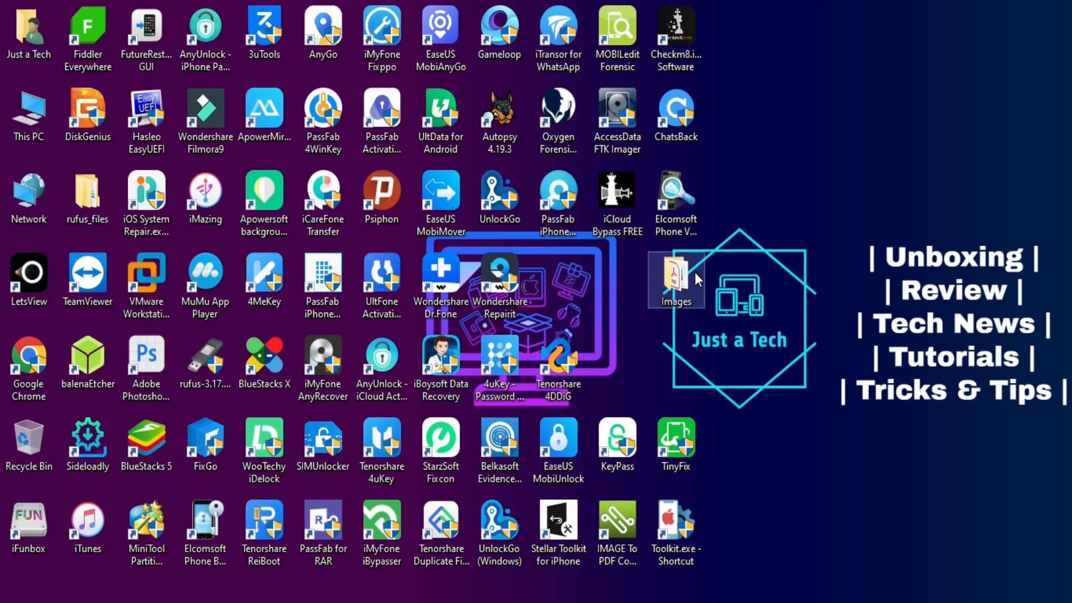
double_click(676, 280)
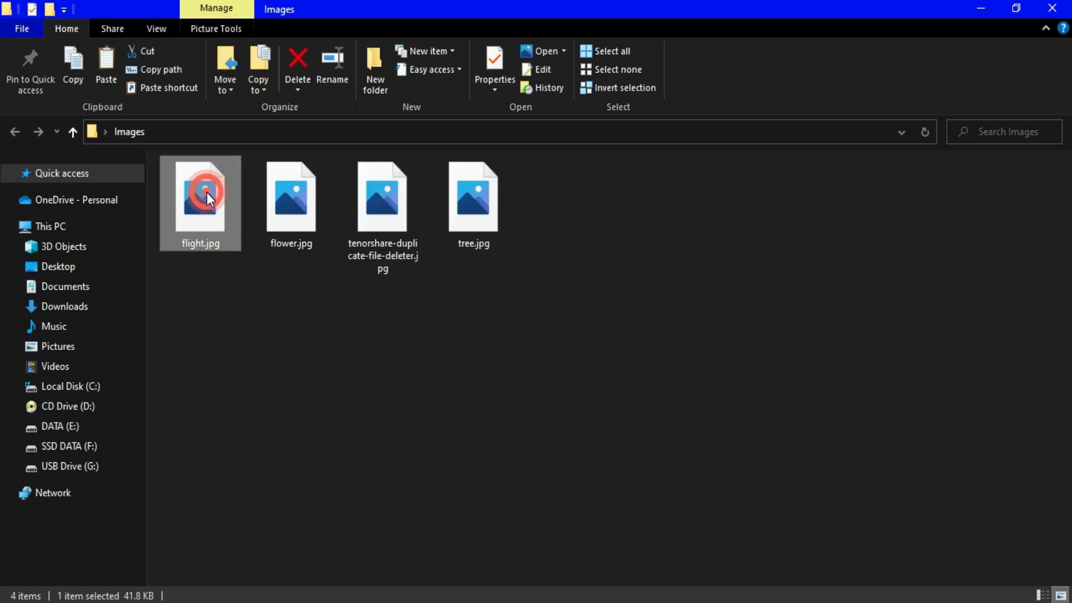
double_click(201, 197)
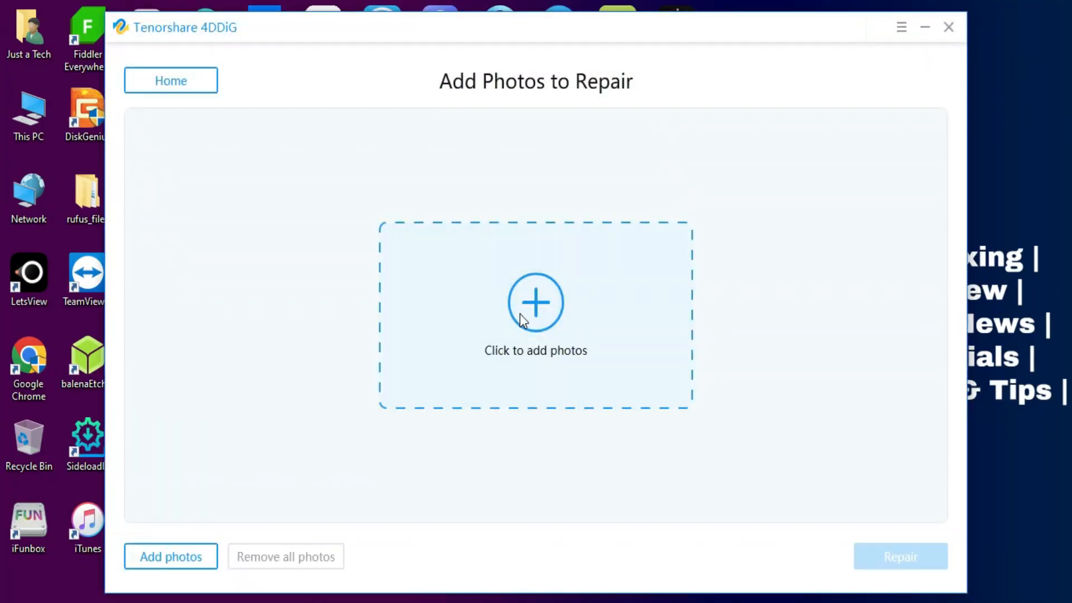
Add the four JPGs from the Images folder and run a repair, which reports zero files repaired.
click(535, 302)
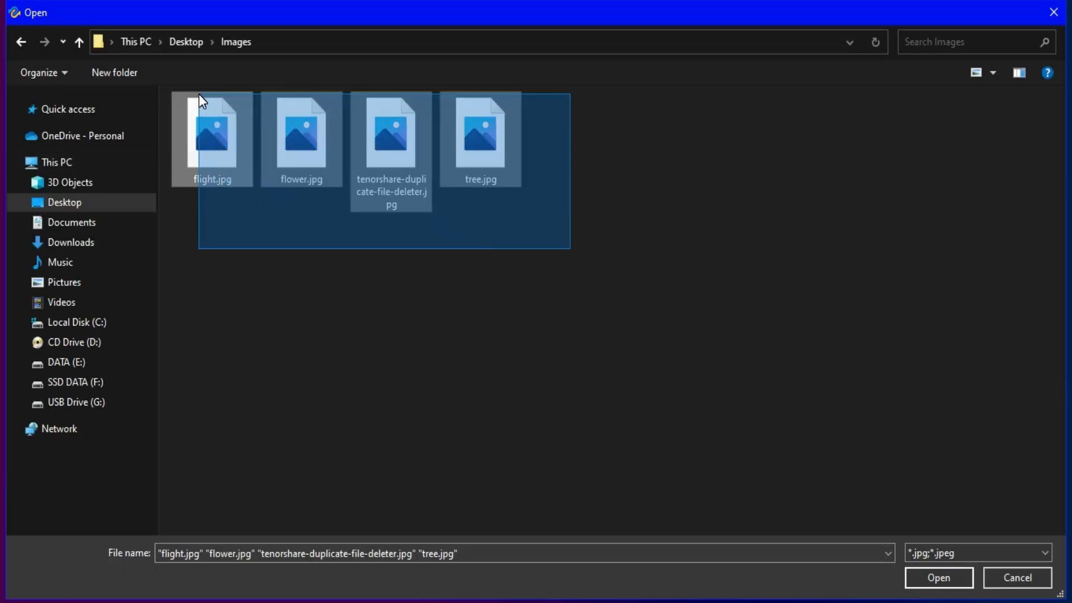
click(938, 578)
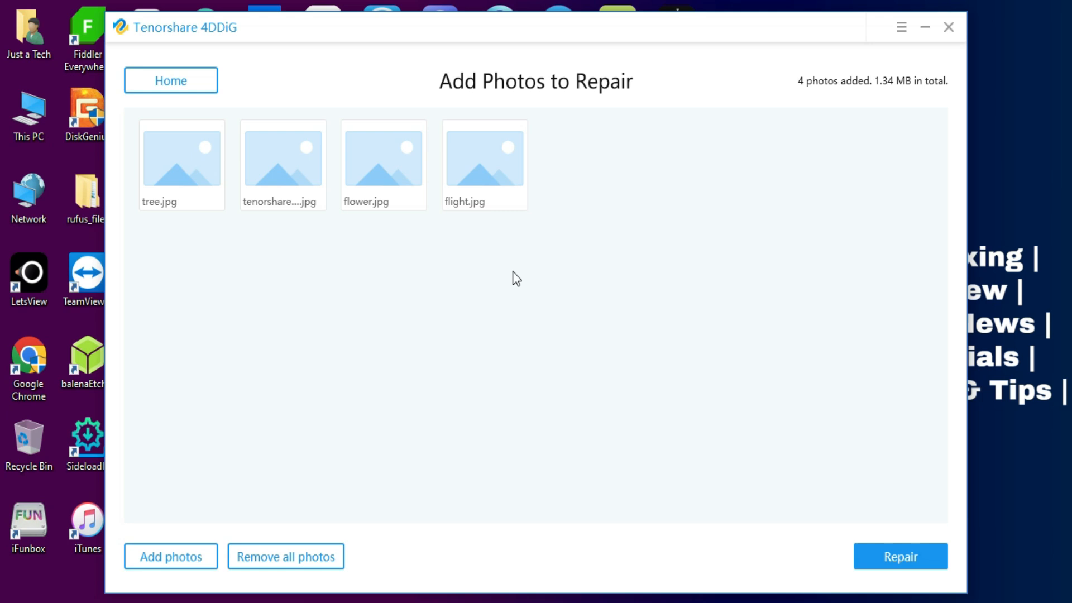
mouse_move(900, 556)
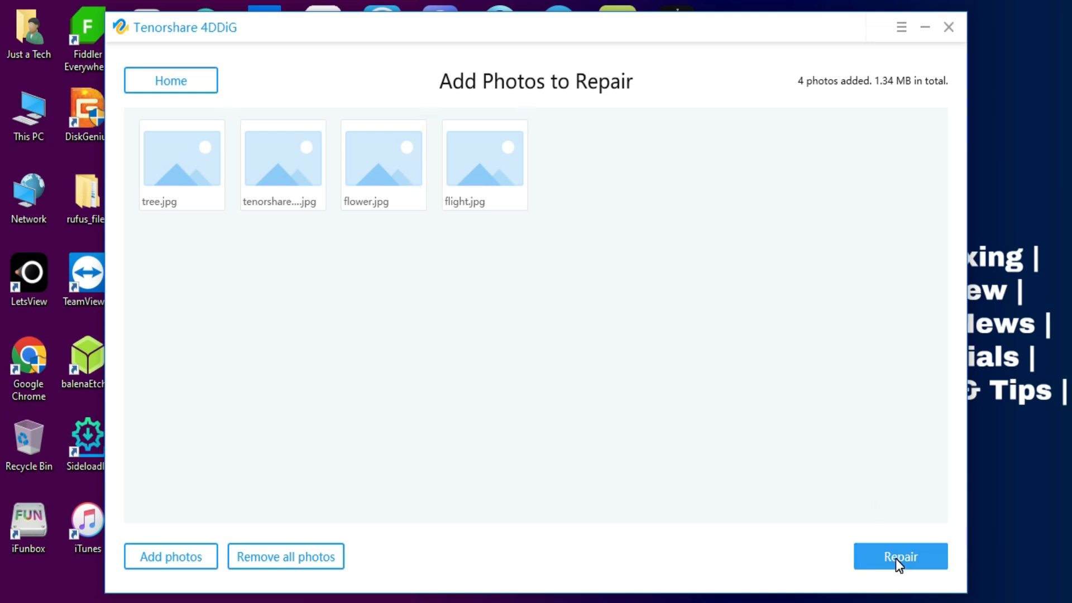
click(899, 556)
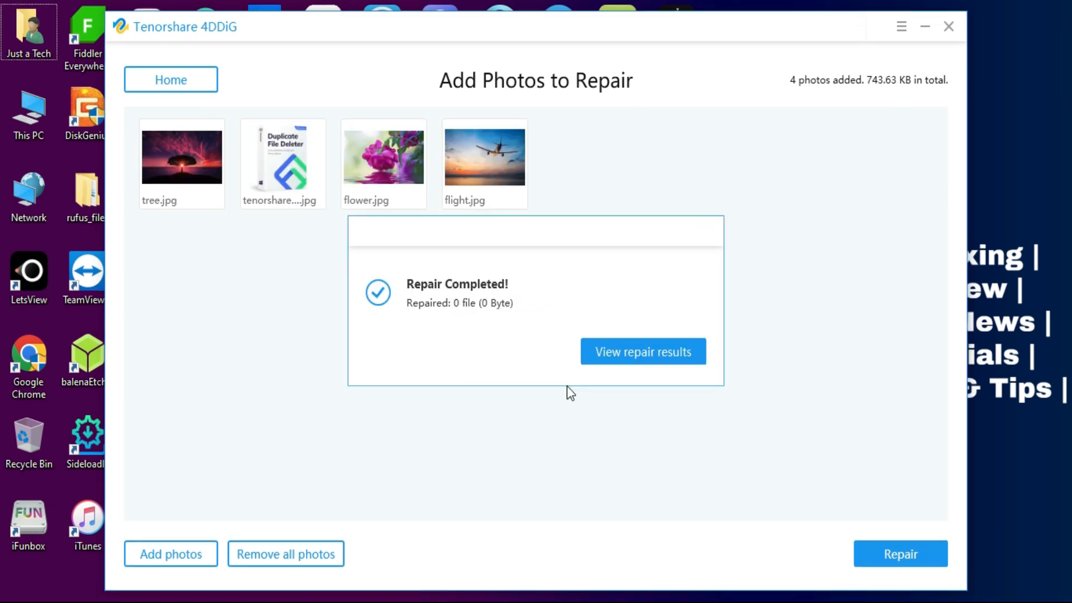
Show the repair results and preview flower.jpg, then close the preview.
click(642, 351)
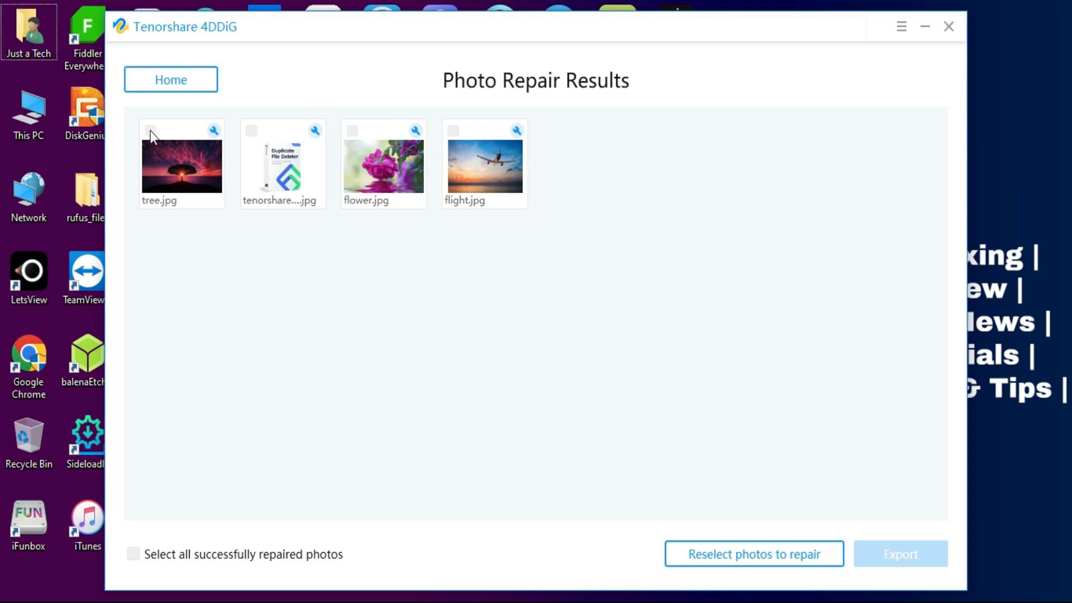
click(180, 163)
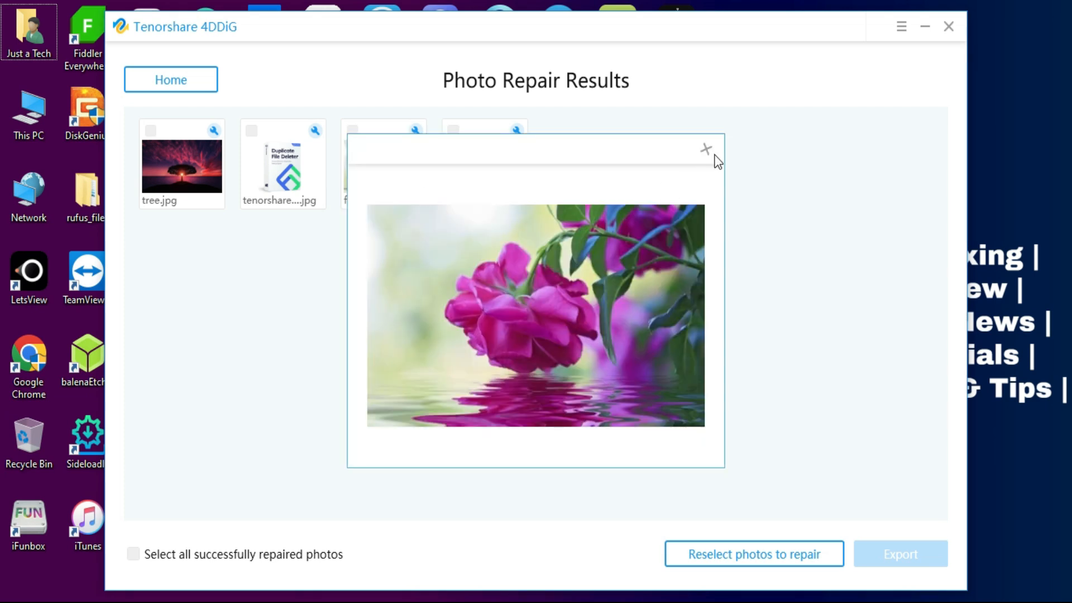
click(706, 149)
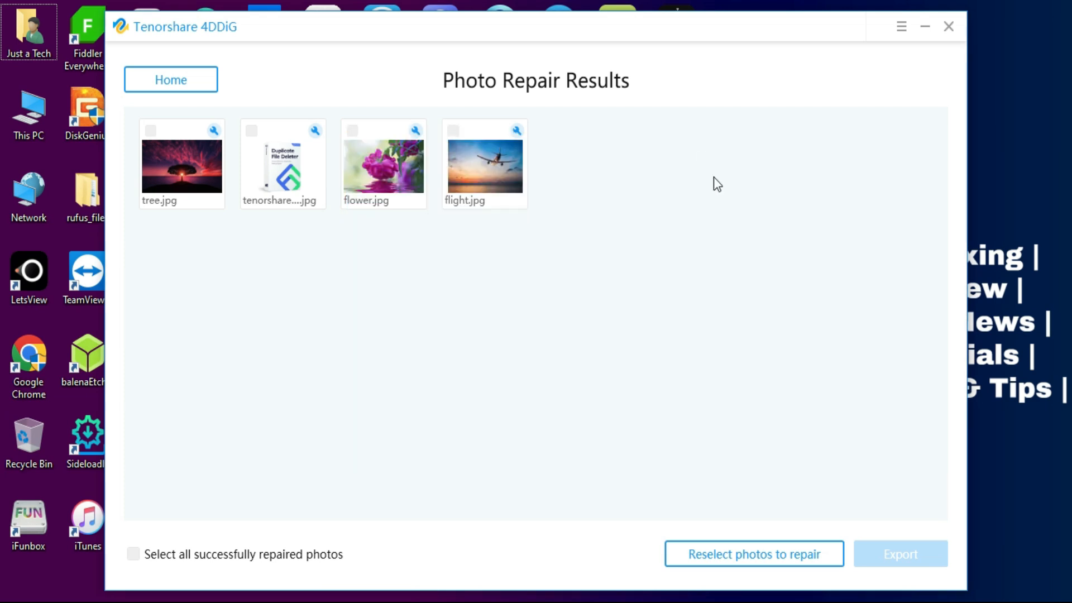
mouse_move(516, 133)
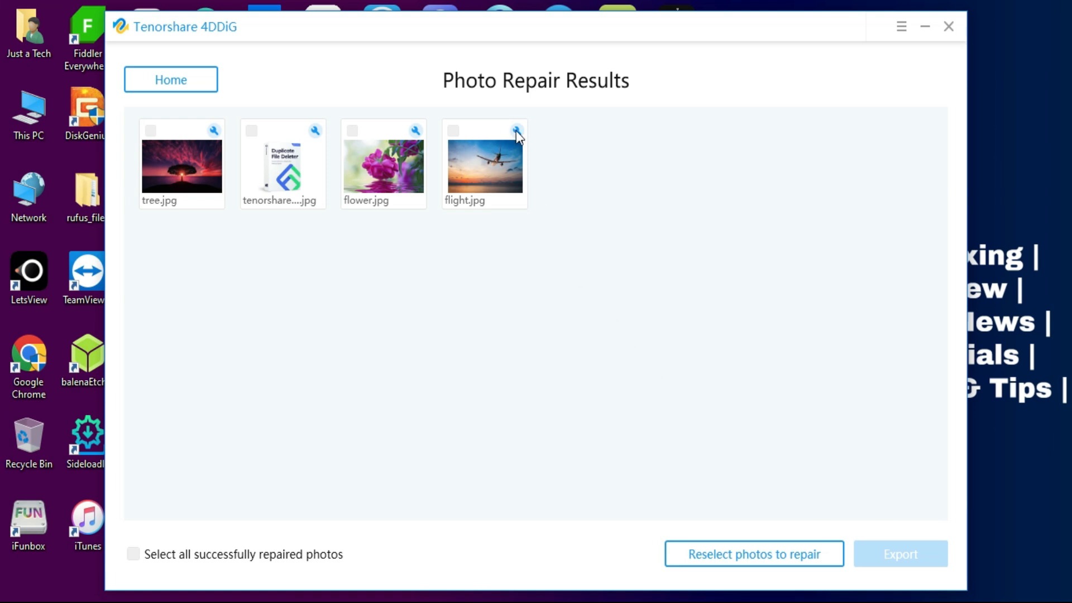
Cancel Advanced Repair for flight.jpg and minimize 4DDiG to show the desktop.
click(517, 130)
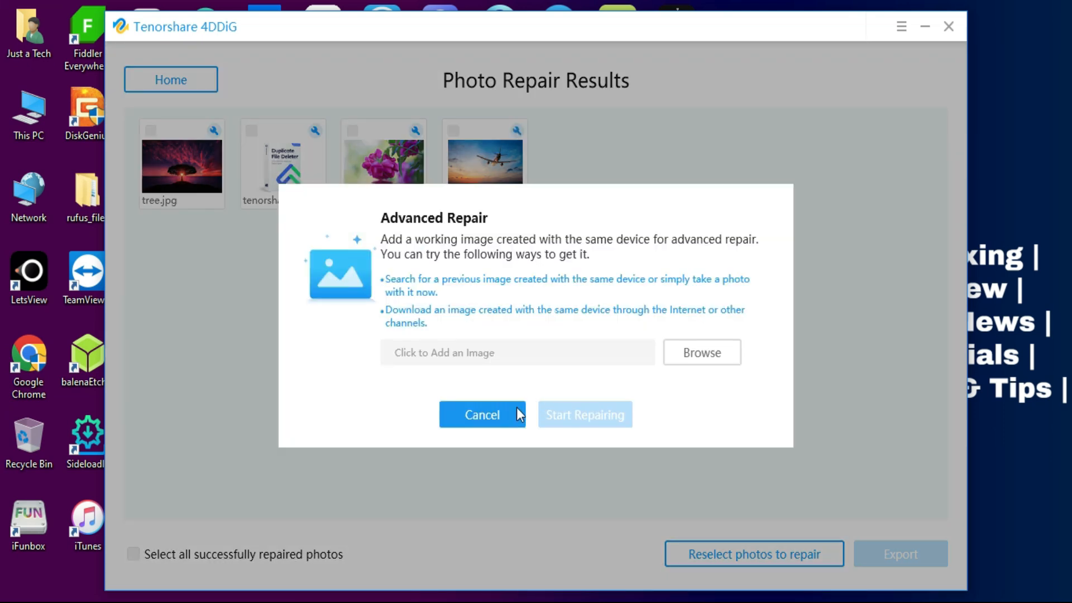
click(481, 414)
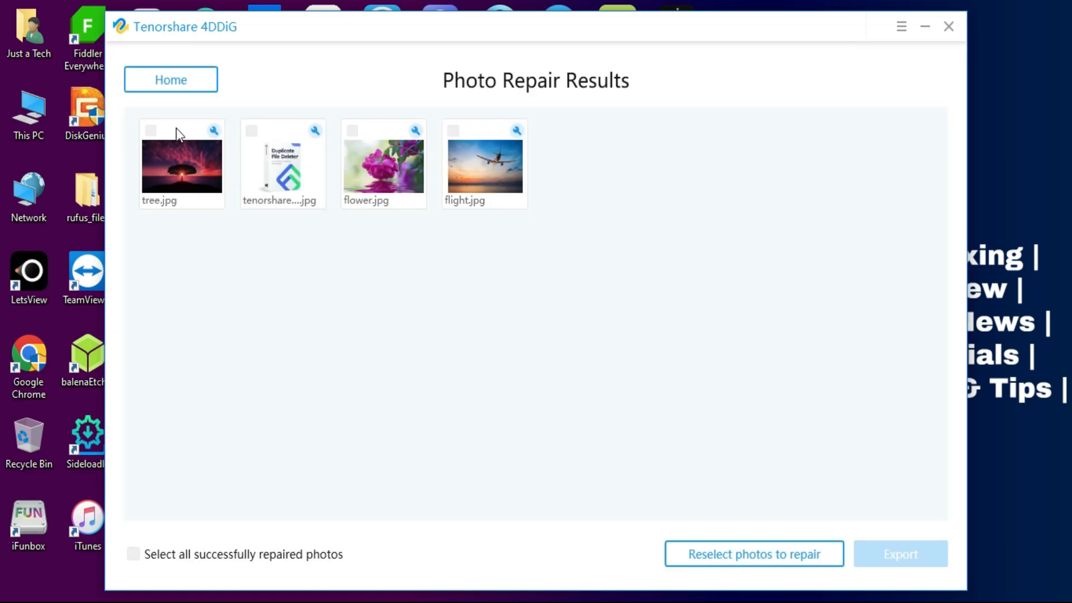
click(925, 26)
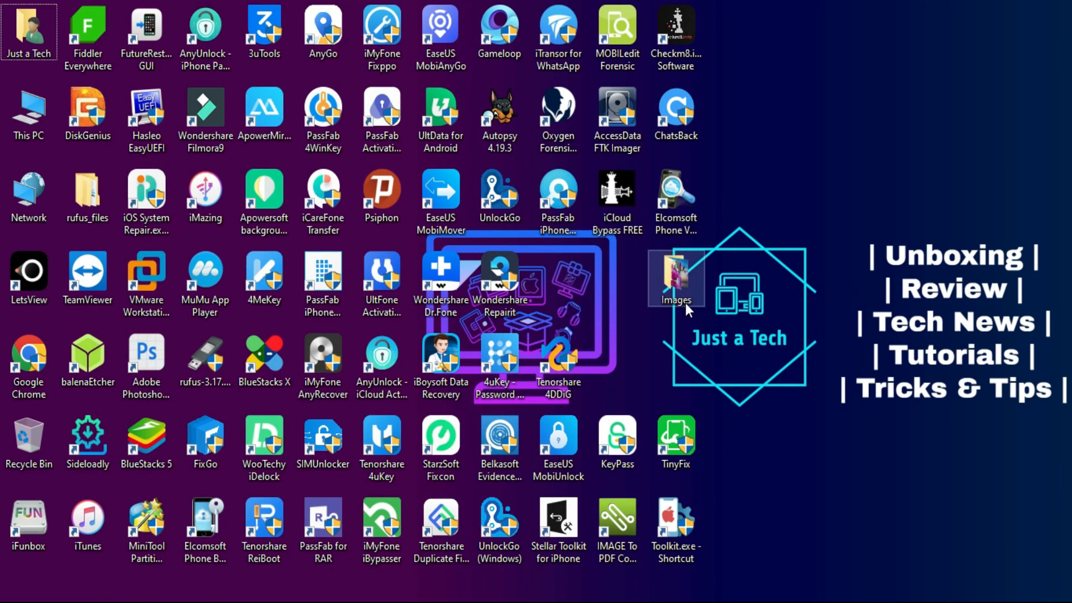
View a repaired photo from the Images folder in Photos, then copy Firefox's 30% off coupon.
double_click(675, 279)
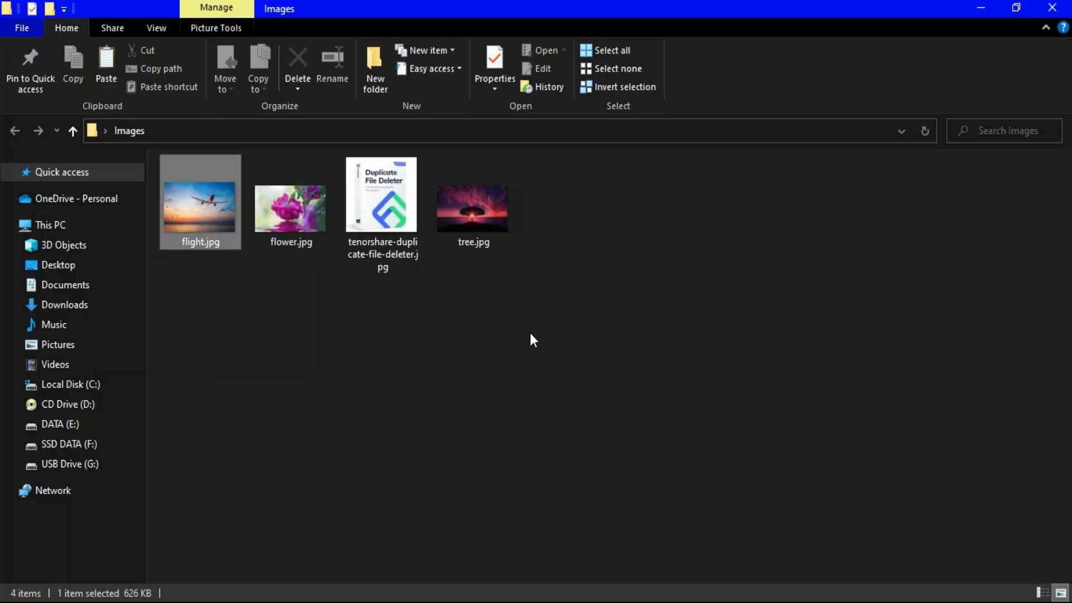
double_click(200, 208)
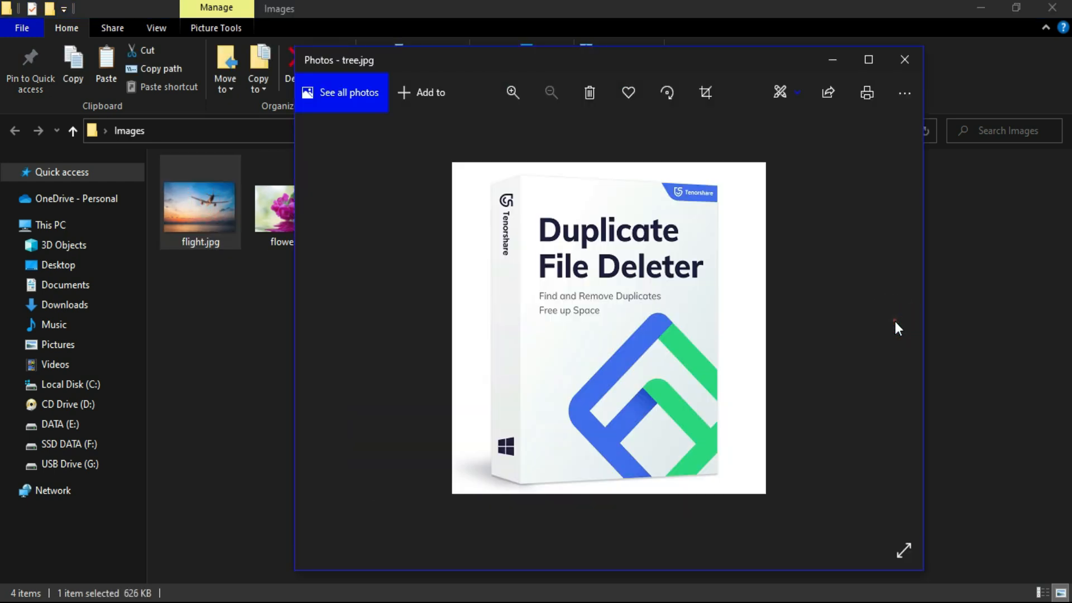
click(904, 60)
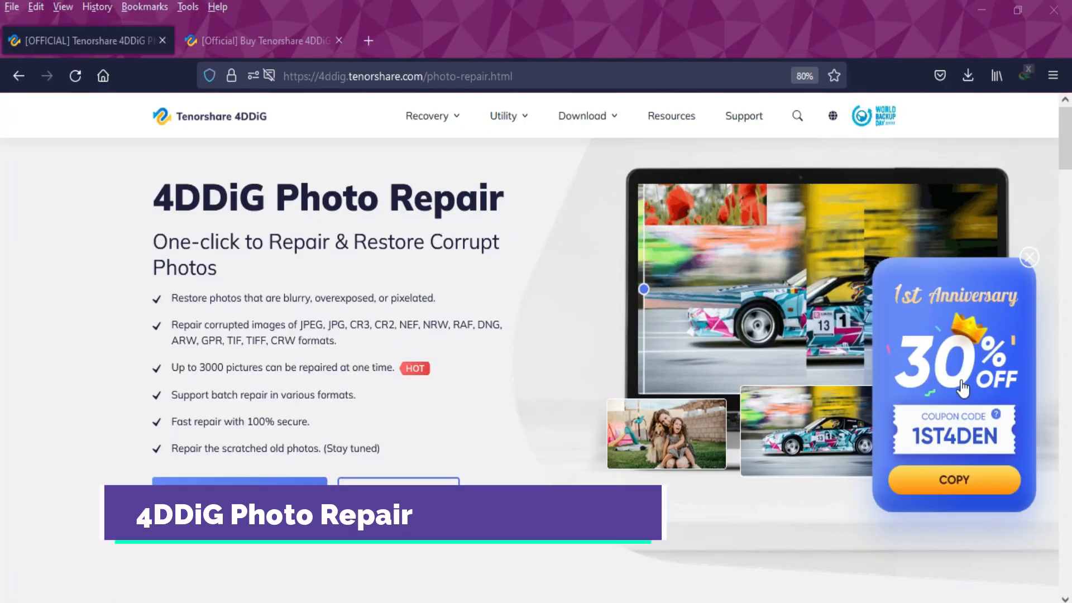
click(954, 479)
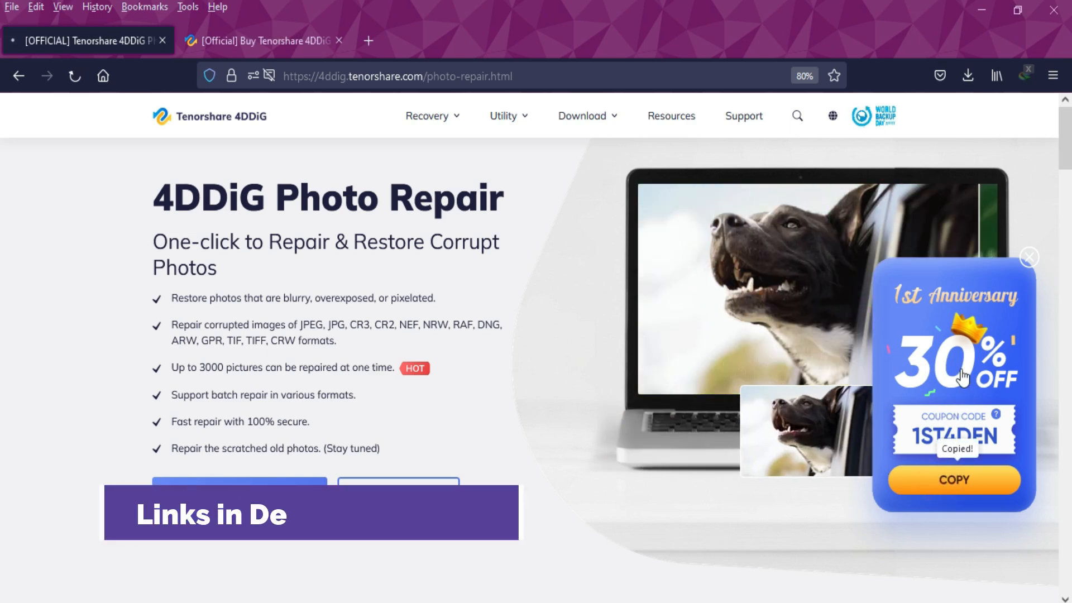